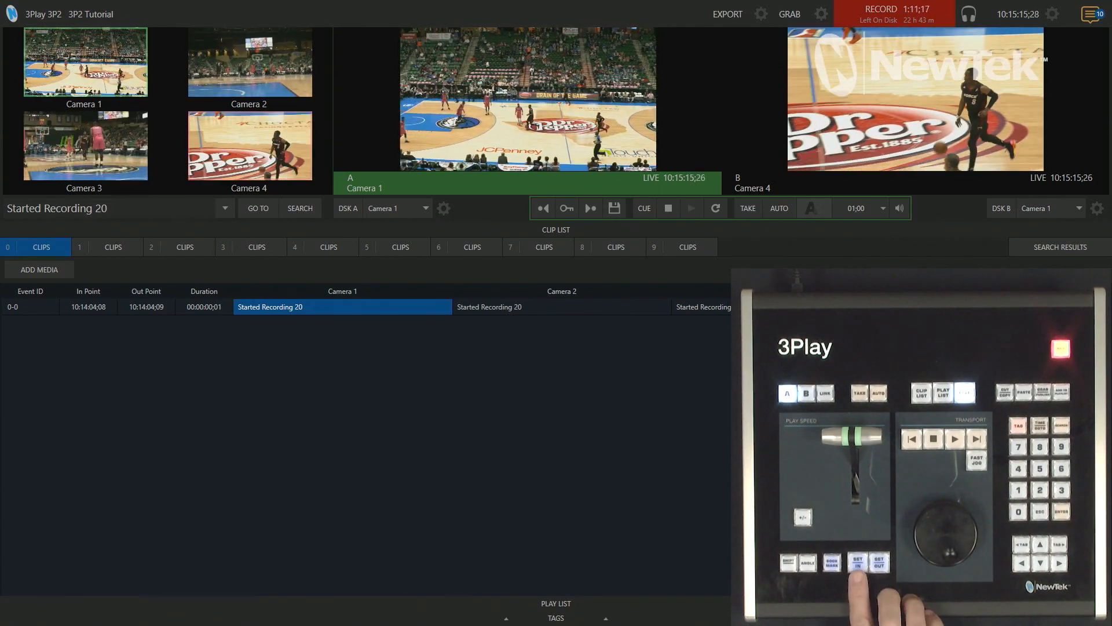
Mark the in point on the live feed to begin replay event 0-1
{"action": "left_click", "coordinate": [858, 562]}
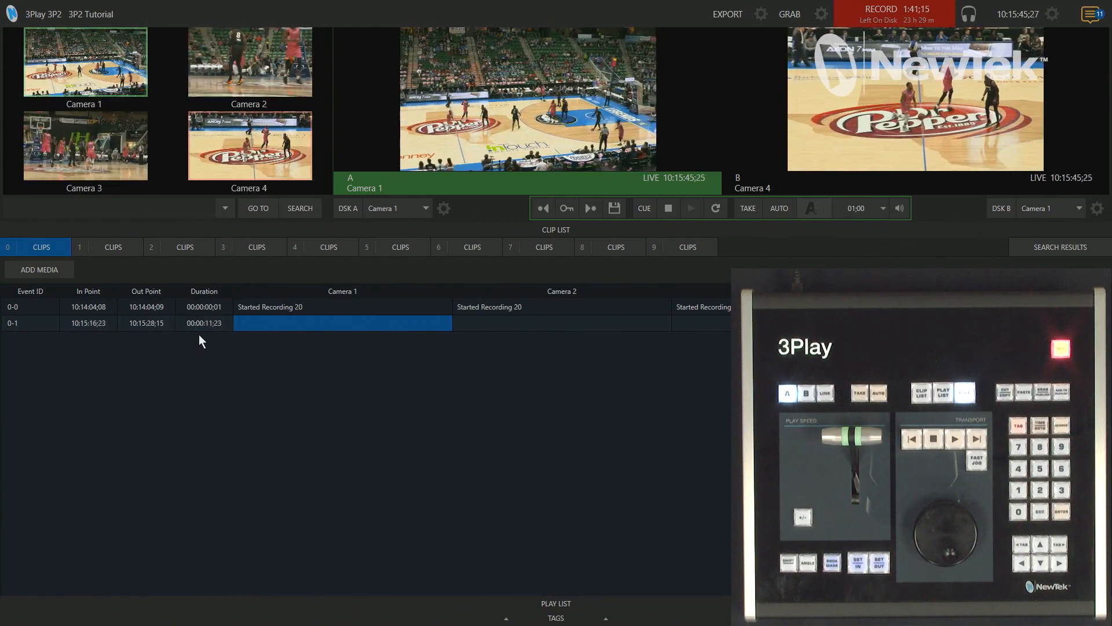
{"action": "mouse_move", "coordinate": [231, 398]}
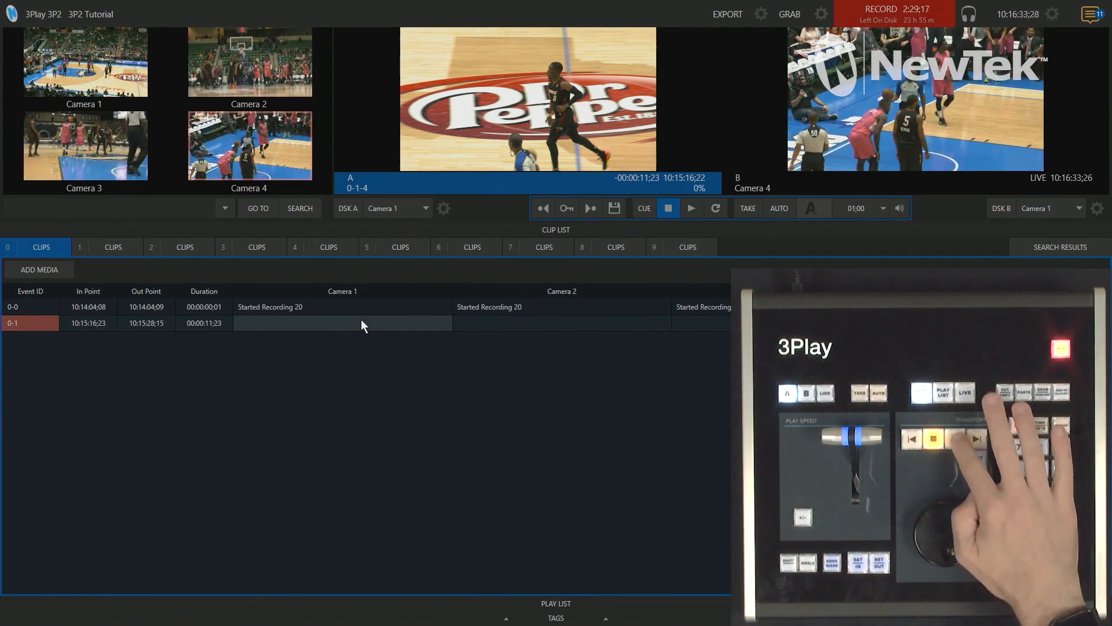
Play cued event 0-1 through as a replay on output A
{"action": "left_click", "coordinate": [692, 208]}
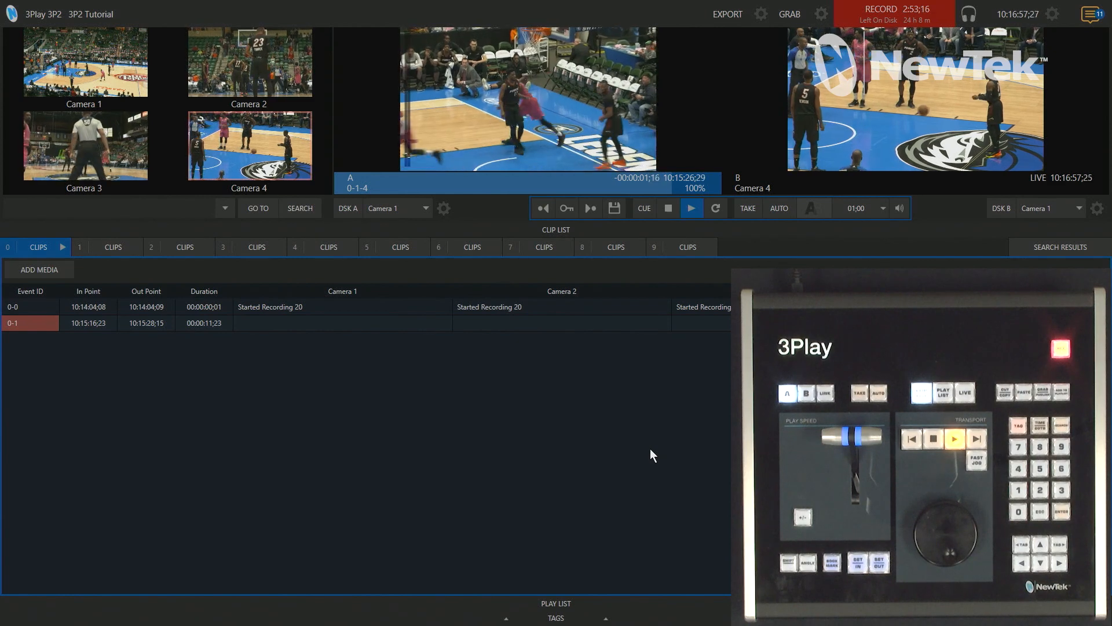
{"action": "left_click", "coordinate": [692, 209]}
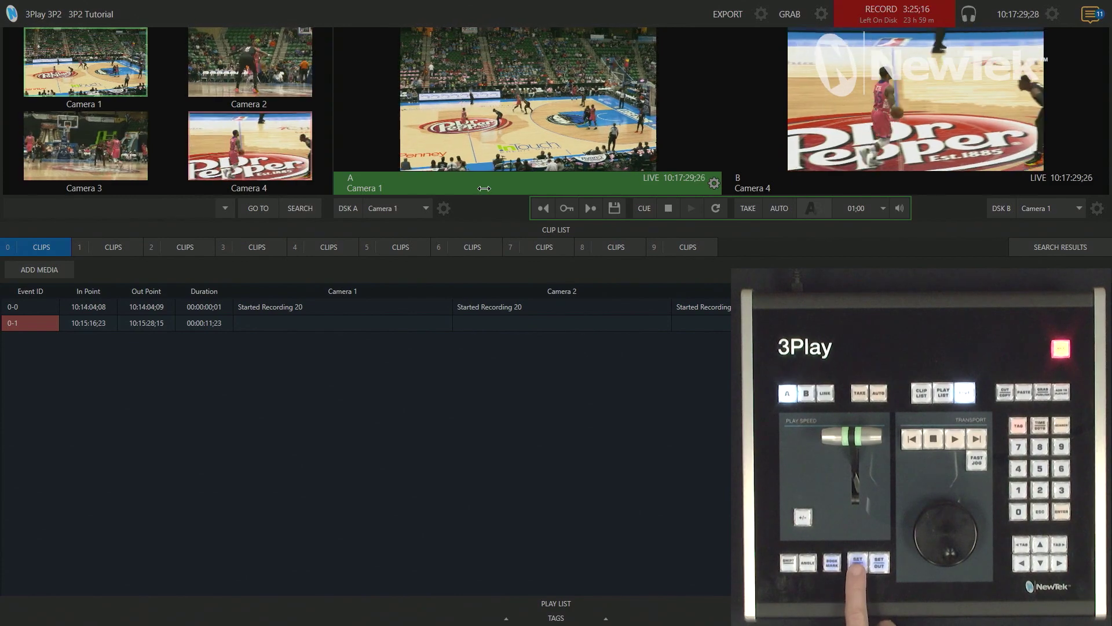
Mark an in point only to create event 0-2 and roll it on output A
{"action": "left_click", "coordinate": [858, 561]}
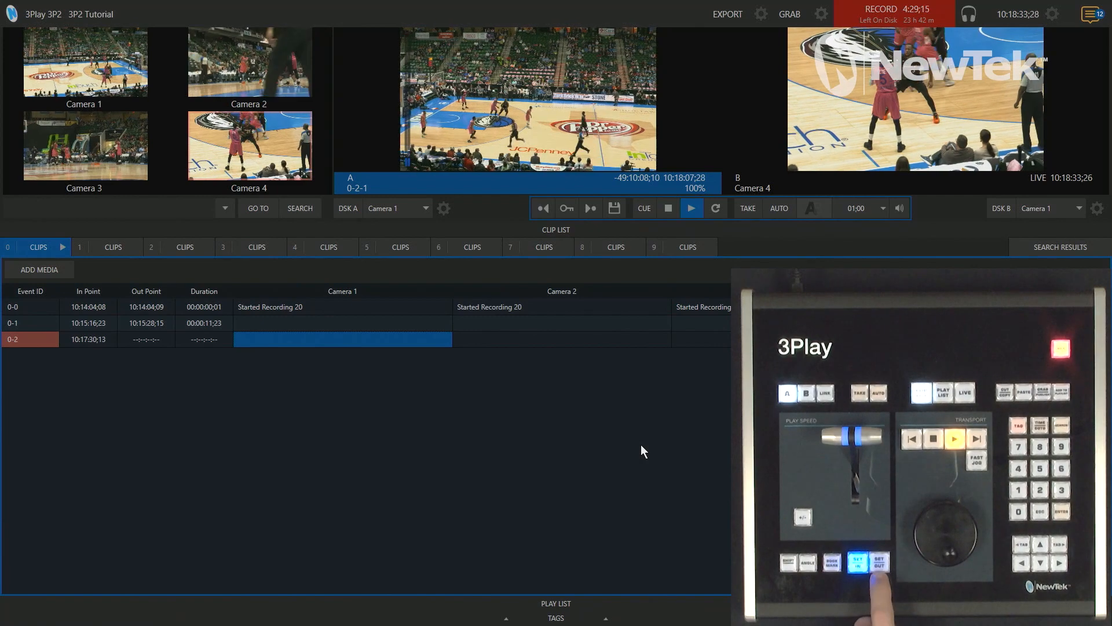
Mark the out point on event 0-2, closing it at about one minute
{"action": "left_click", "coordinate": [881, 563]}
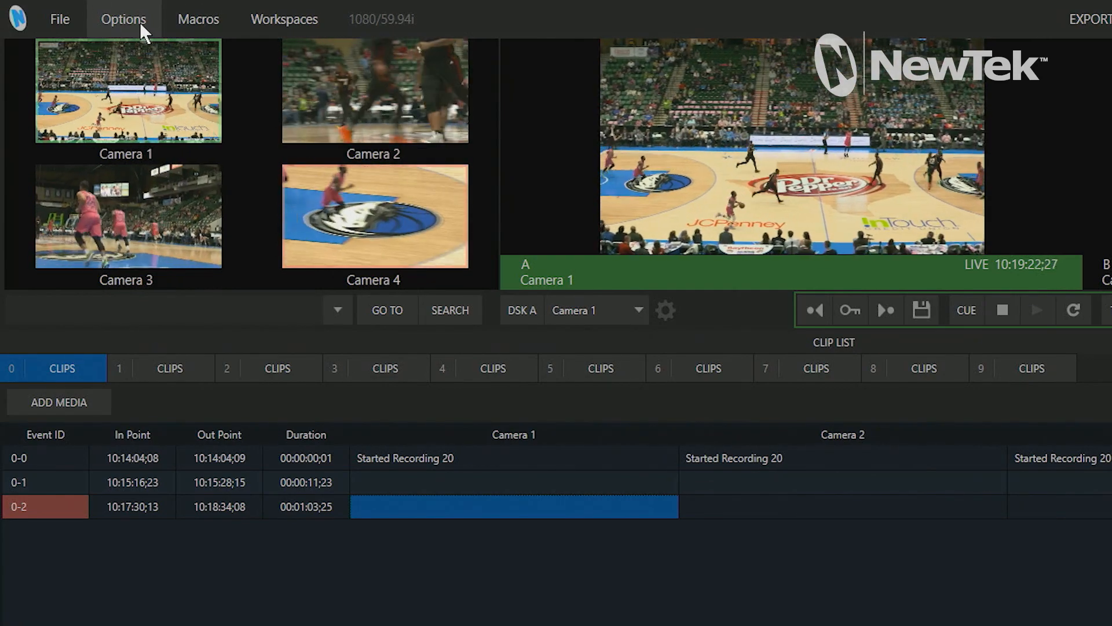
Show the Options one-button marking duration list with 7 Sec checked
{"action": "left_click", "coordinate": [123, 18]}
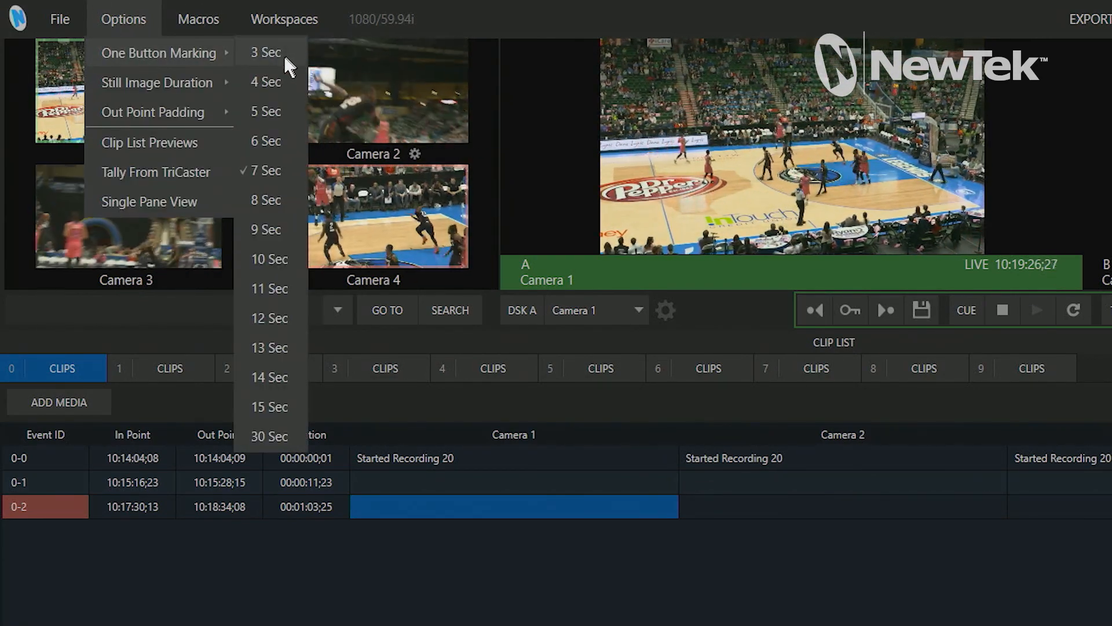
{"action": "mouse_move", "coordinate": [281, 434]}
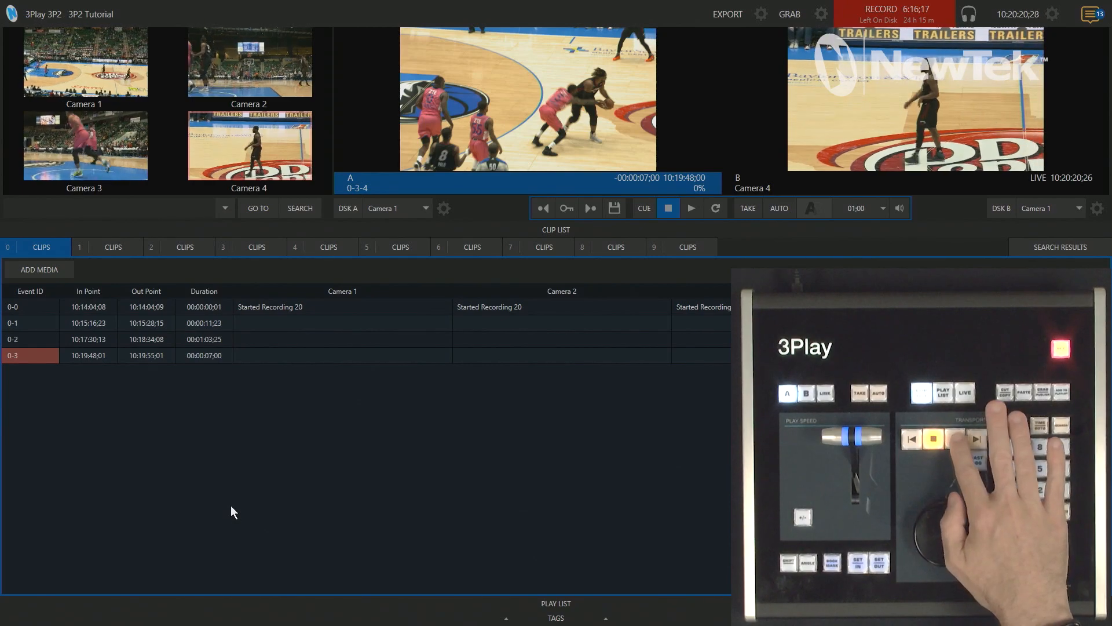
Play the cued 7-second Camera 4 clip 0-3 on output A
{"action": "left_click", "coordinate": [959, 438]}
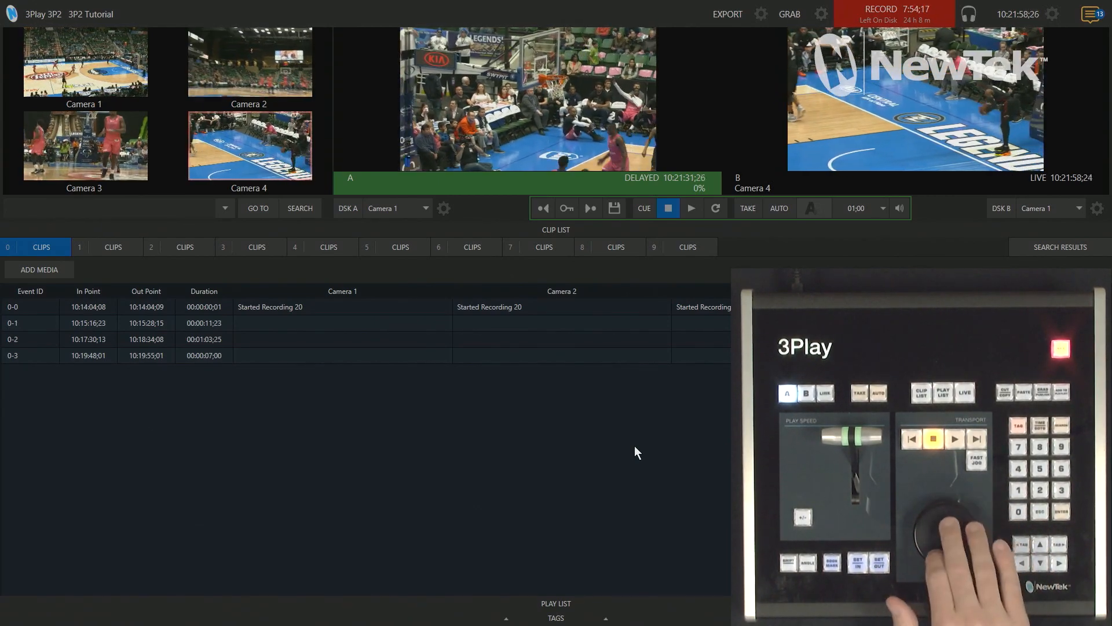
Run channel A's delayed feed at 100% speed behind live
{"action": "left_click", "coordinate": [692, 208]}
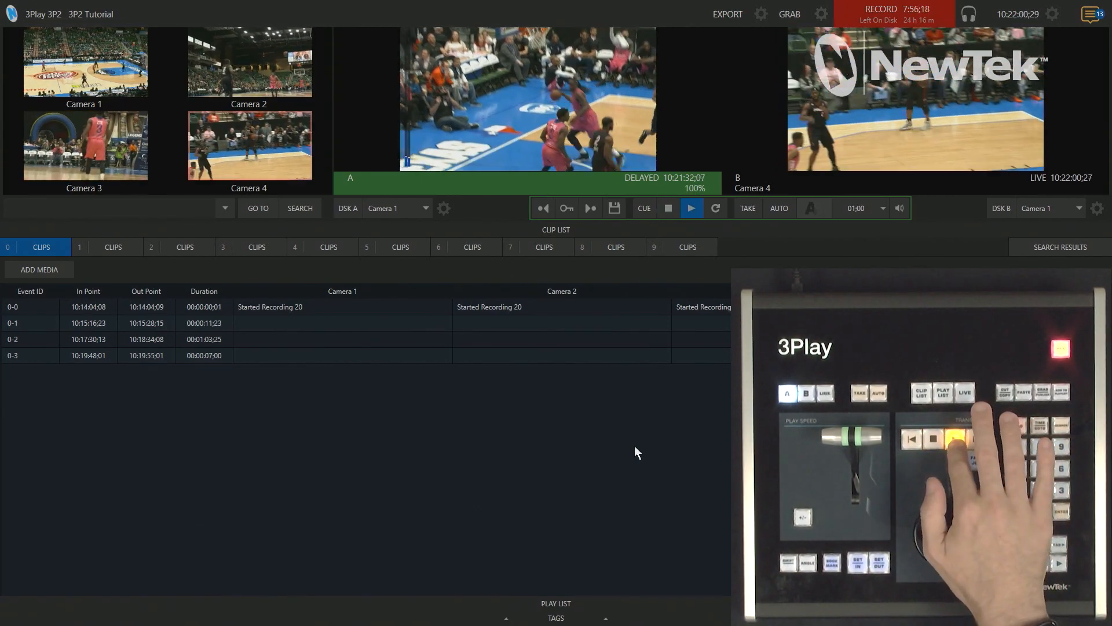